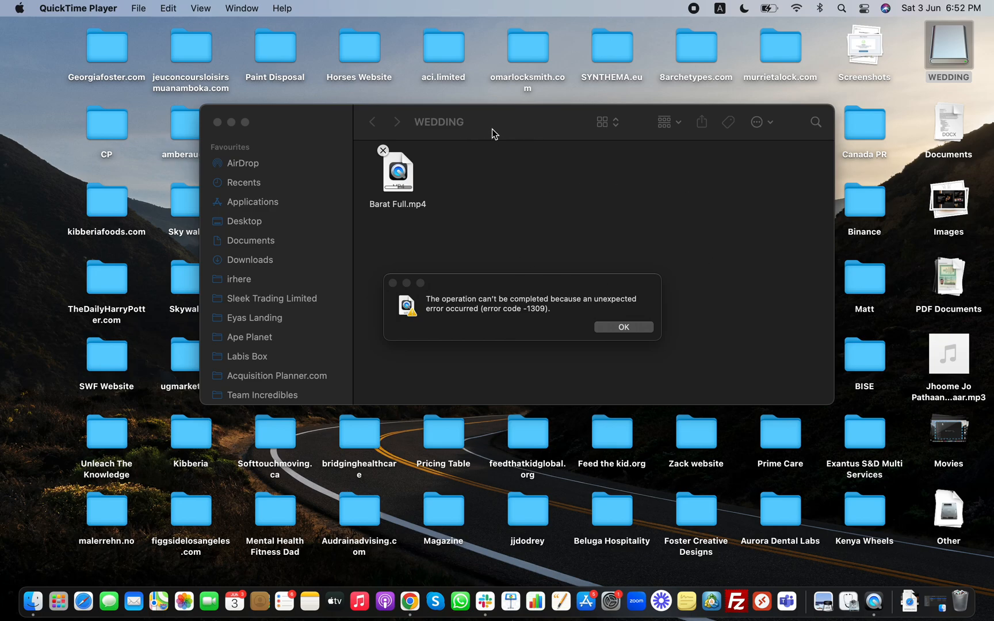
Dismiss the error -1309 alert from the failed Barat Full.mp4 copy.
{"action": "left_click", "coordinate": [621, 327]}
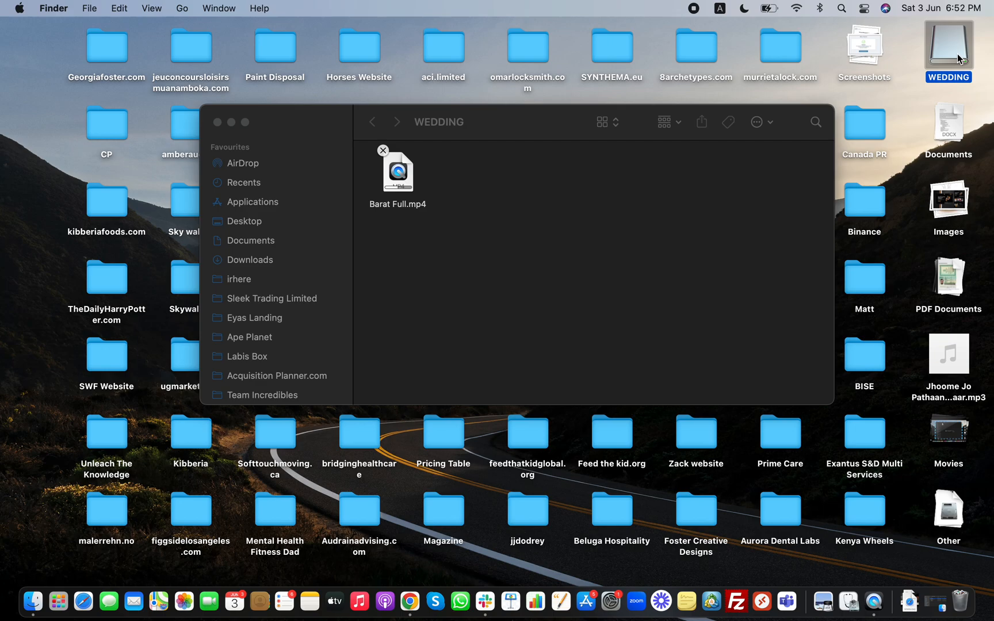
{"action": "right_click", "coordinate": [949, 48]}
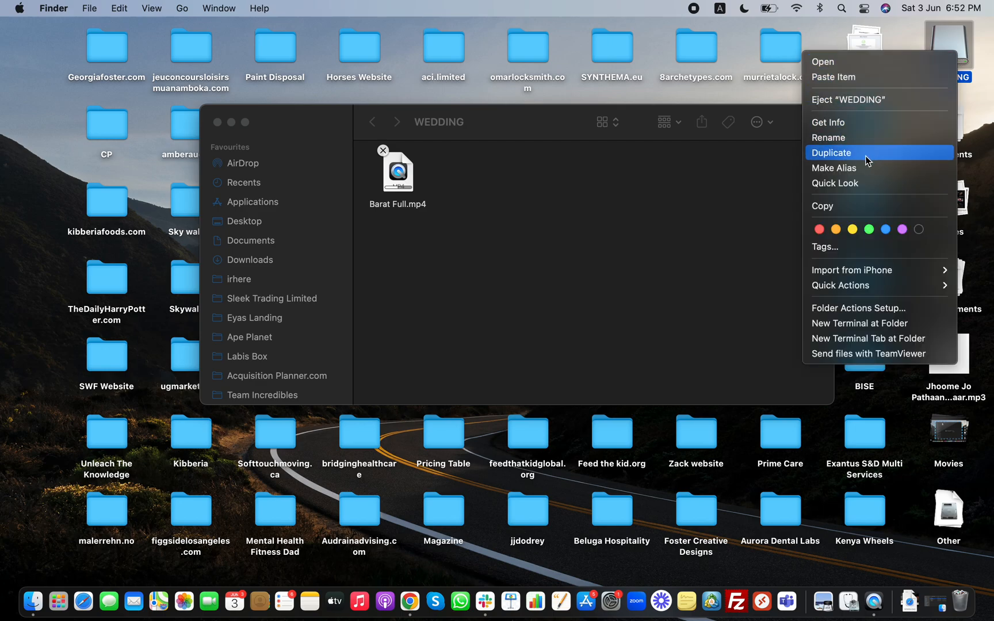
{"action": "mouse_move", "coordinate": [845, 152]}
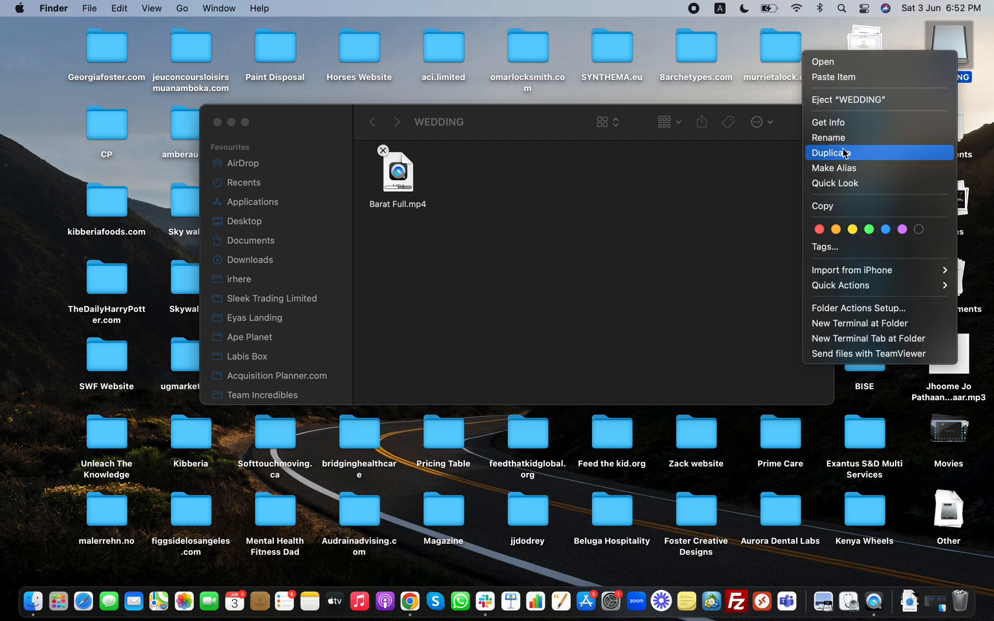
{"action": "left_click", "coordinate": [828, 122]}
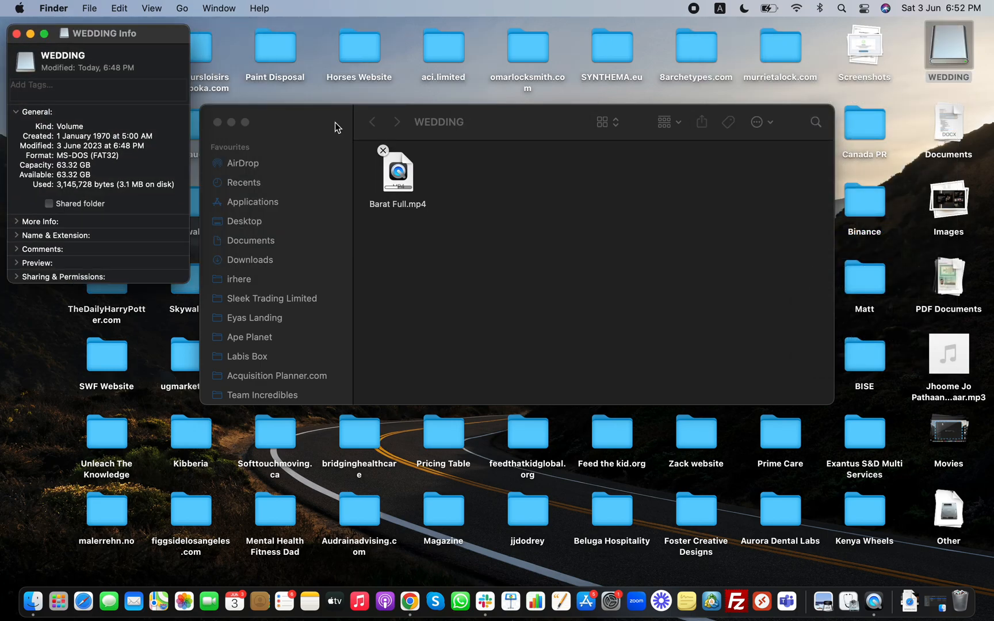
{"action": "mouse_move", "coordinate": [77, 227]}
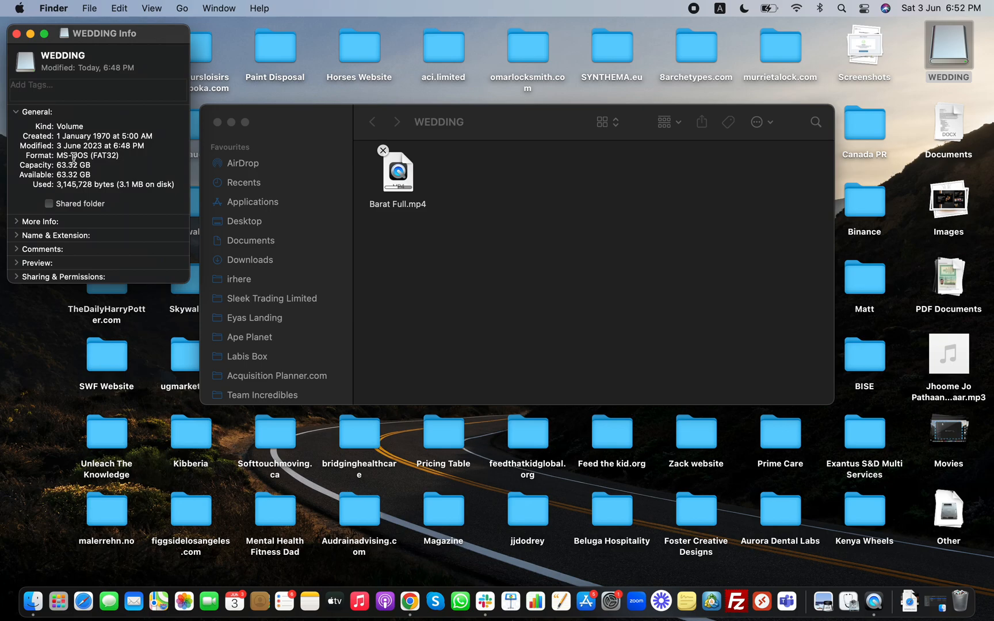
{"action": "double_click", "coordinate": [88, 156]}
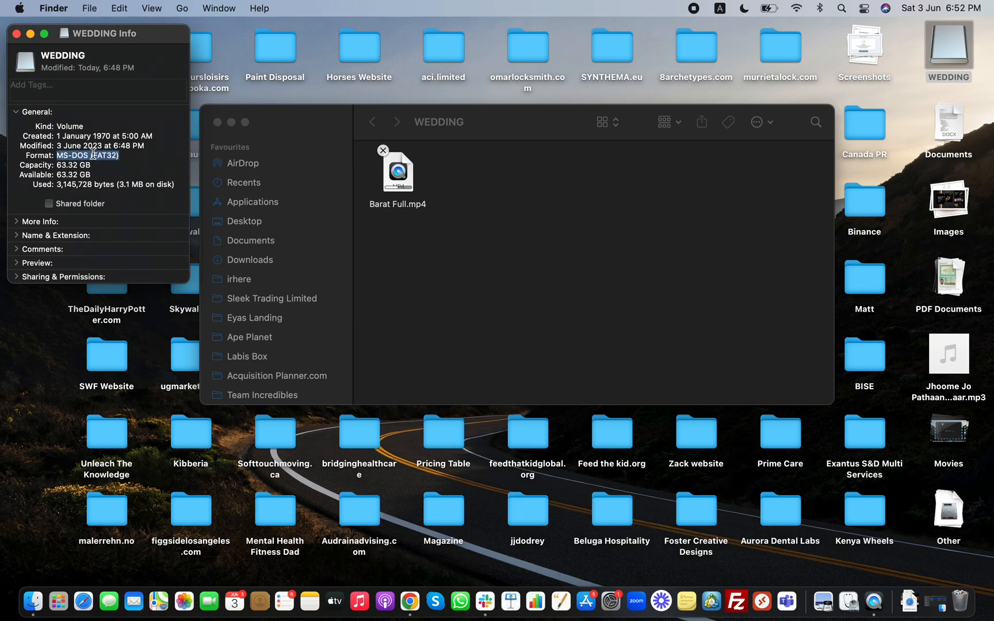
{"action": "left_click", "coordinate": [15, 33]}
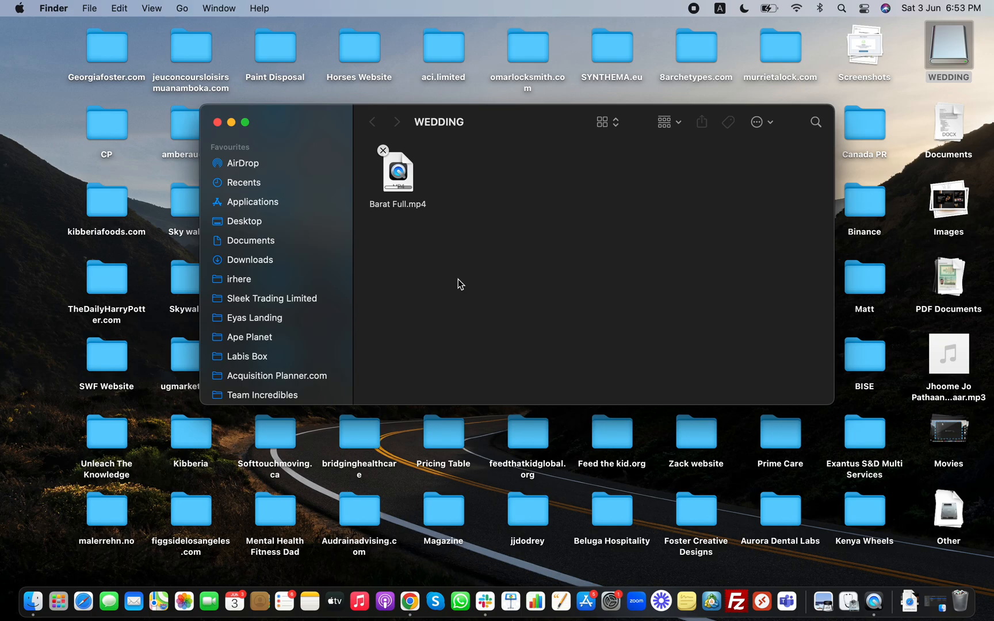
{"action": "mouse_move", "coordinate": [441, 286]}
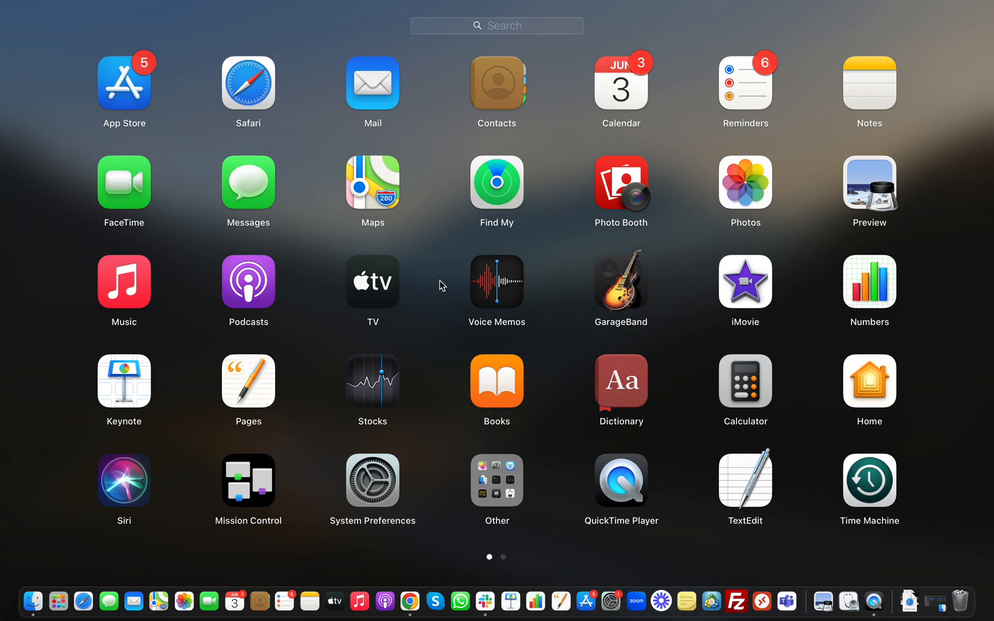
Search Spotlight for 'disk Utility' and launch Disk Utility from the results.
{"action": "left_click", "coordinate": [497, 26]}
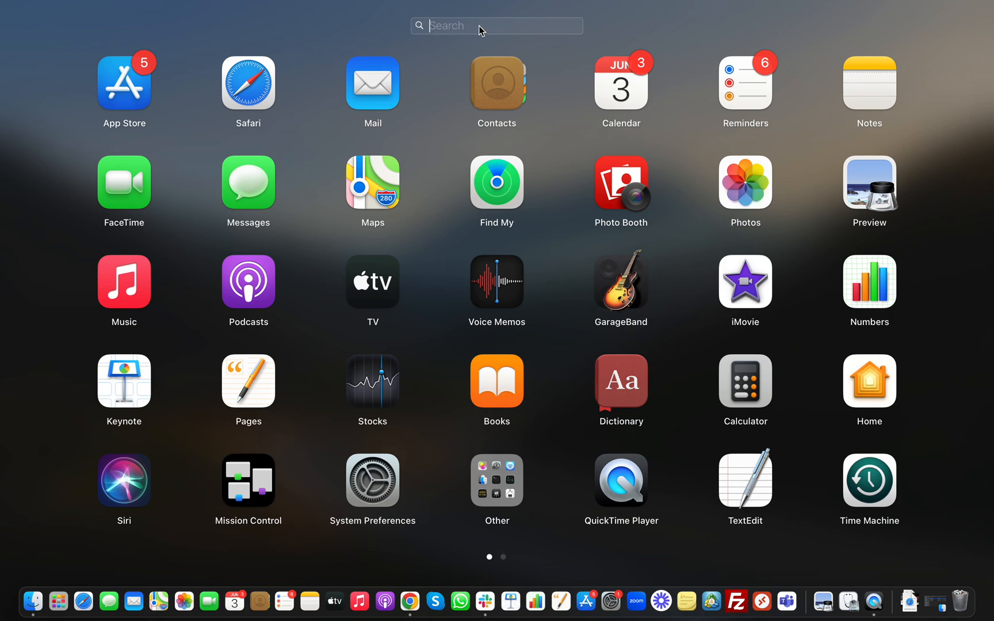
{"action": "type", "text": "disk"}
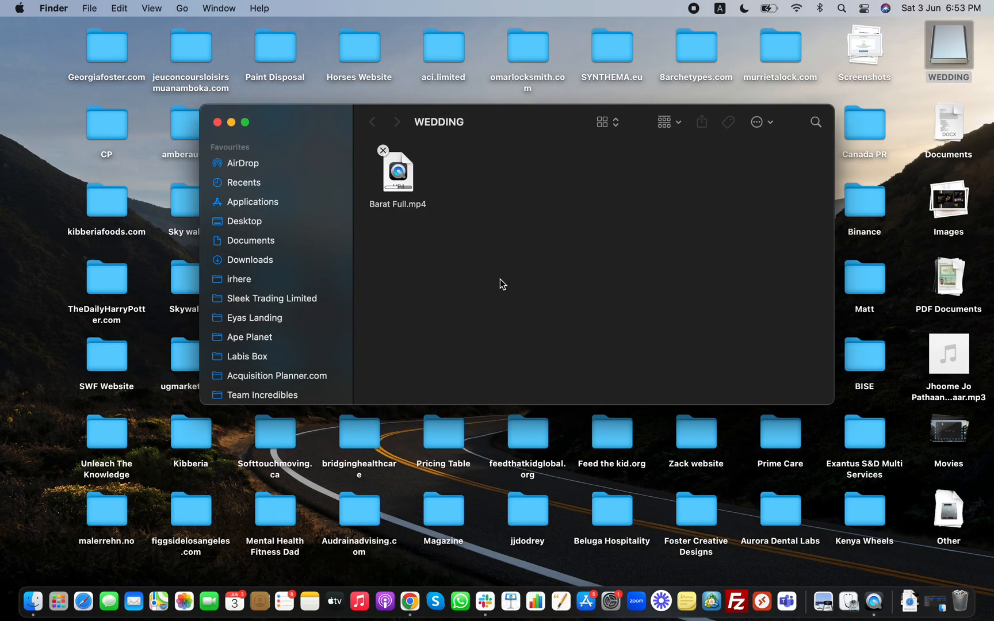
{"action": "left_click", "coordinate": [843, 8]}
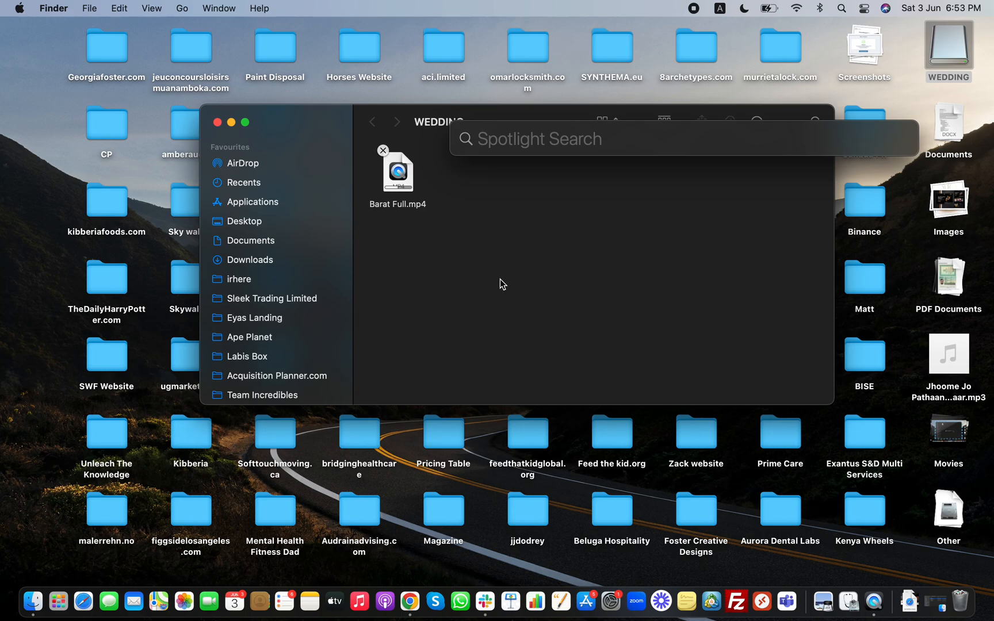
{"action": "type", "text": "disk Utility"}
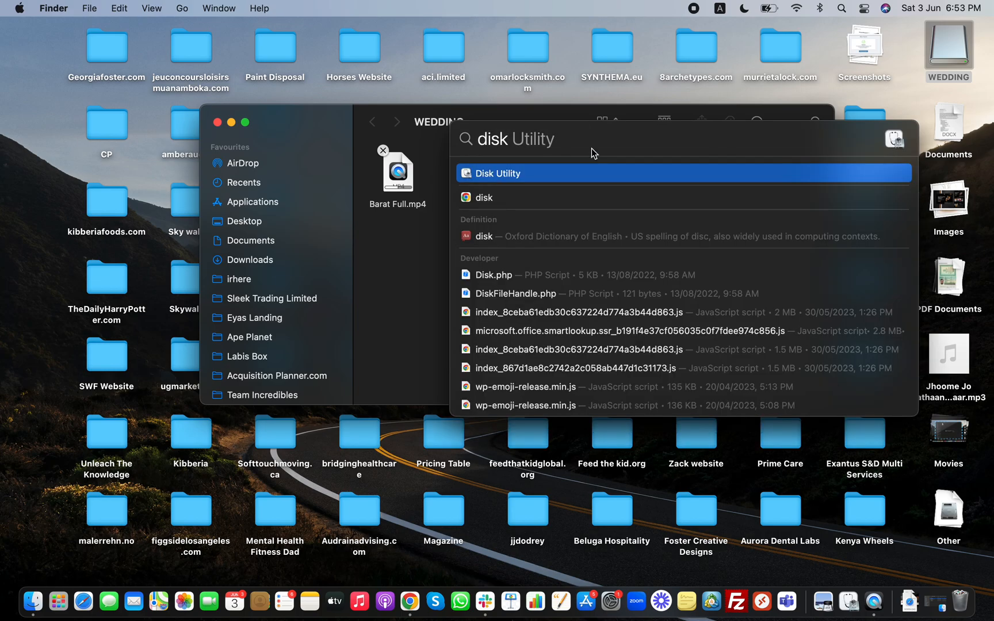
{"action": "left_click", "coordinate": [499, 173]}
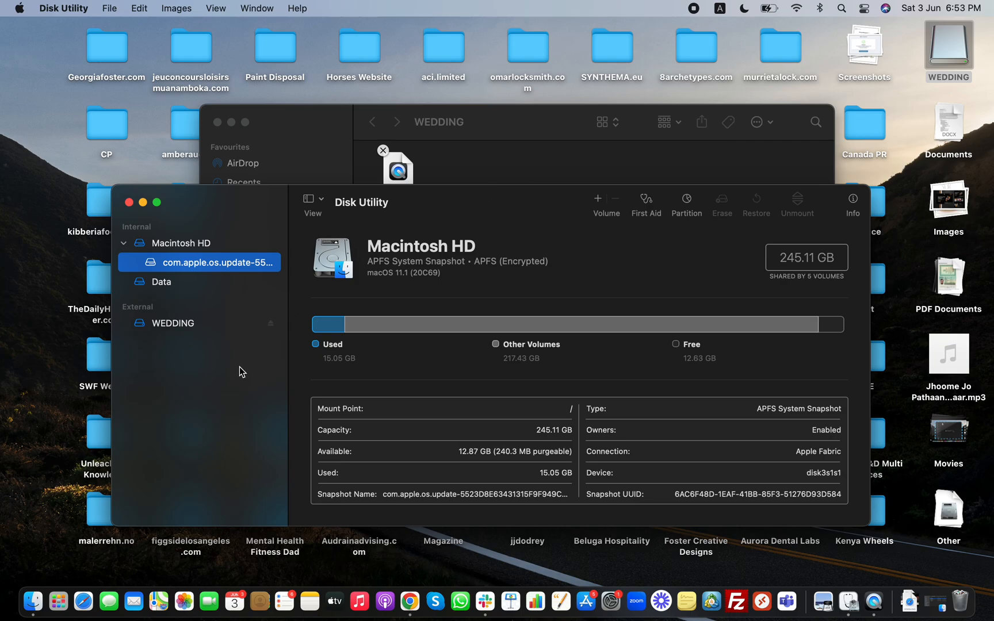
{"action": "mouse_move", "coordinate": [185, 331]}
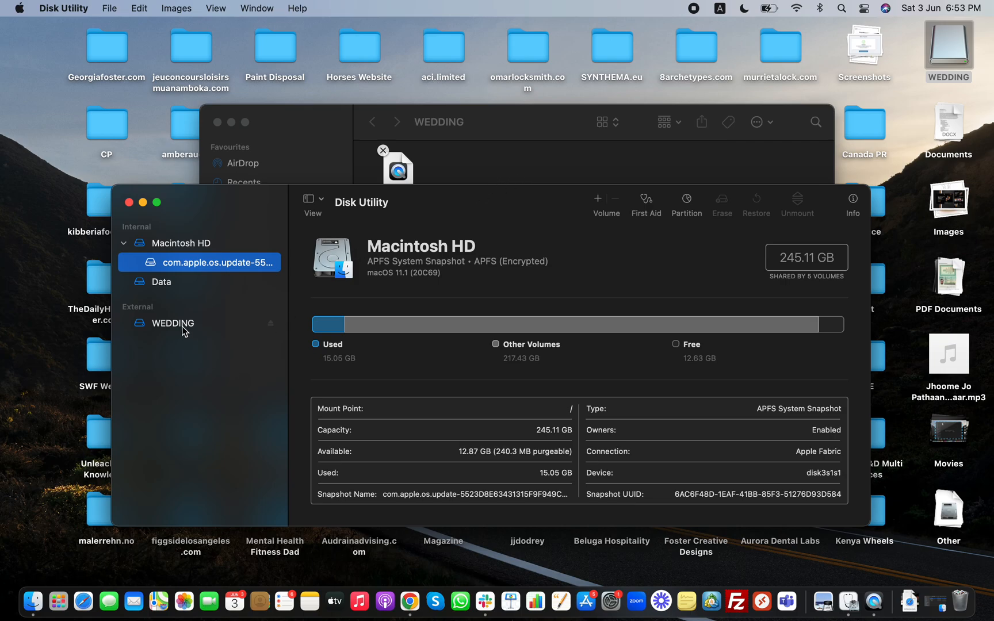
Select the WEDDING drive and bring up its erase prompt, currently MS-DOS (FAT32).
{"action": "left_click", "coordinate": [172, 322]}
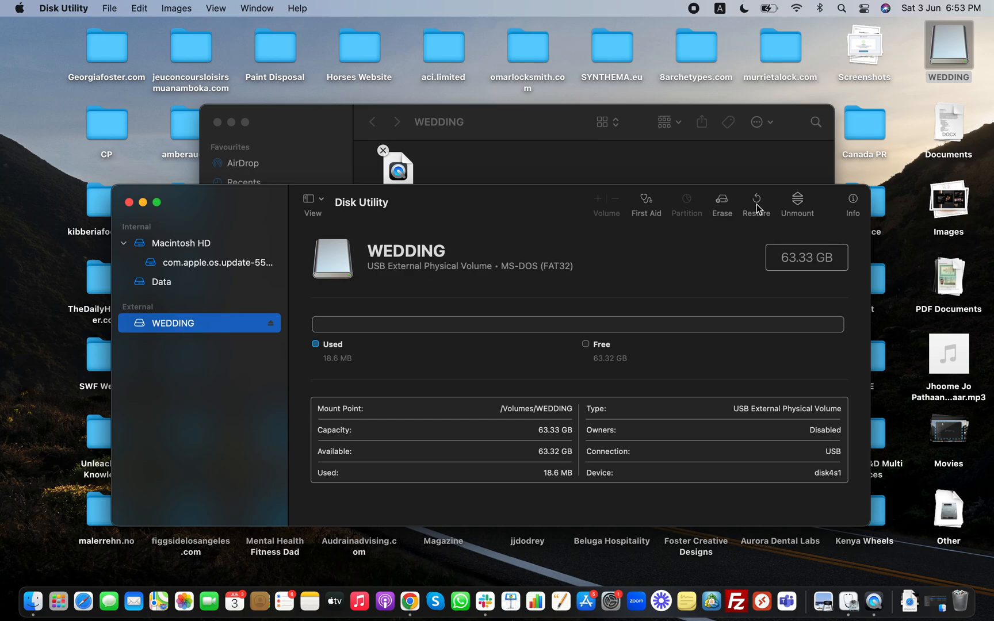
{"action": "mouse_move", "coordinate": [722, 206]}
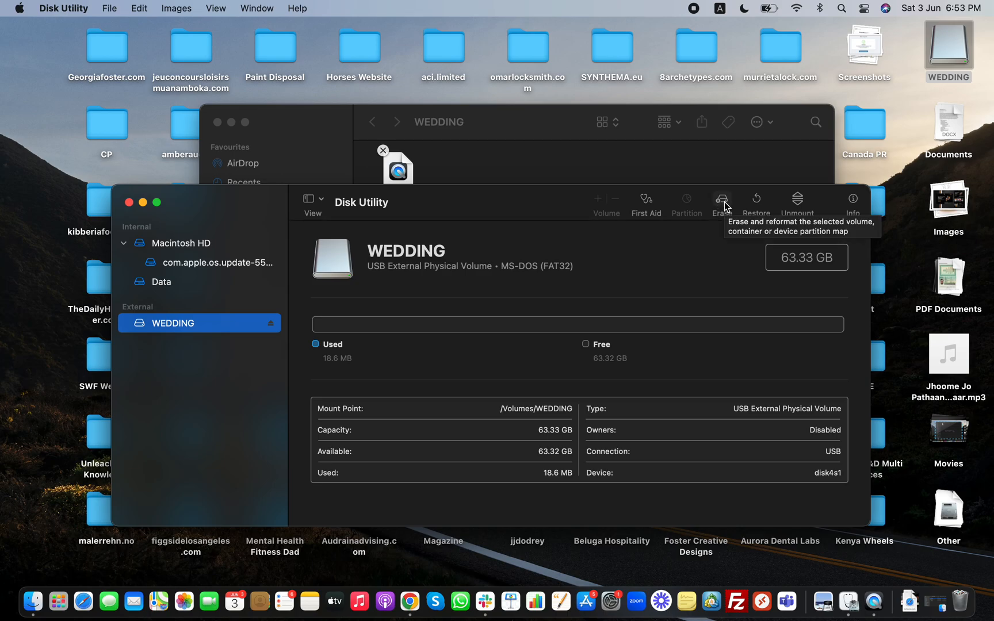
{"action": "left_click", "coordinate": [721, 199]}
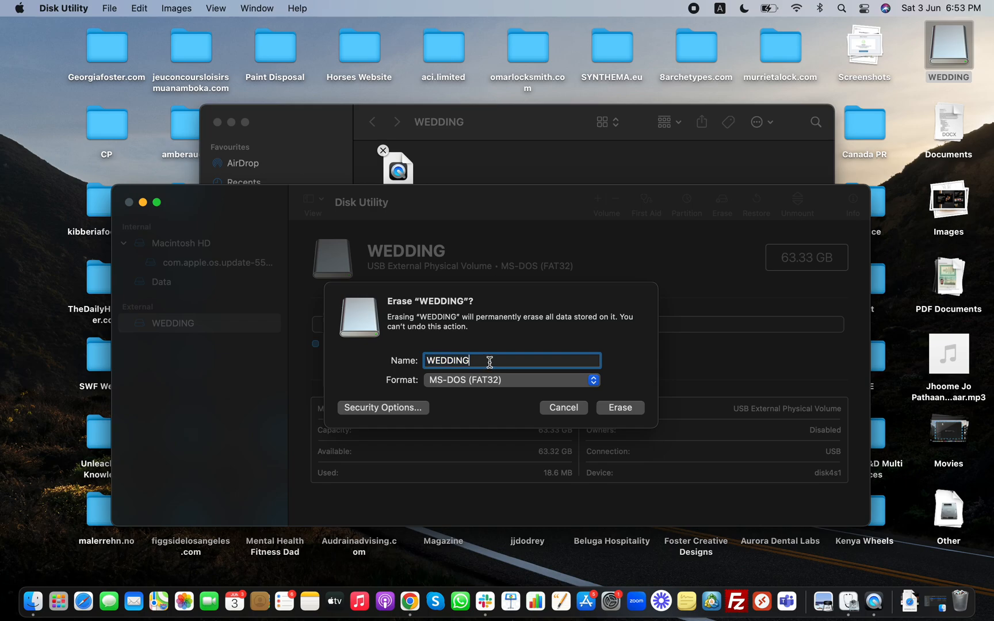
Choose ExFAT as WEDDING's erase format and dismiss the stray error alert.
{"action": "left_click", "coordinate": [510, 380]}
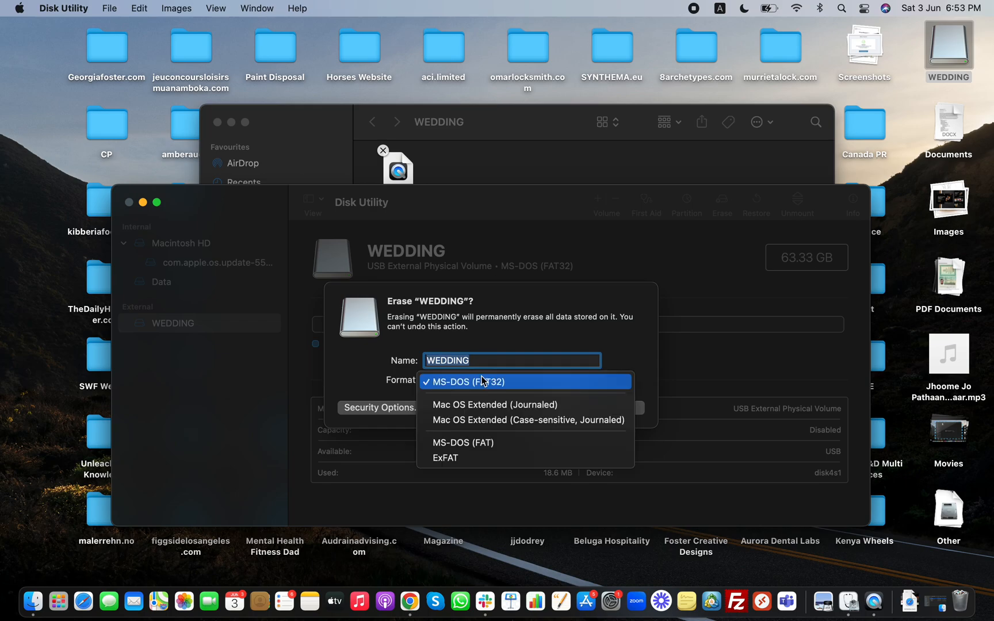
{"action": "mouse_move", "coordinate": [461, 458]}
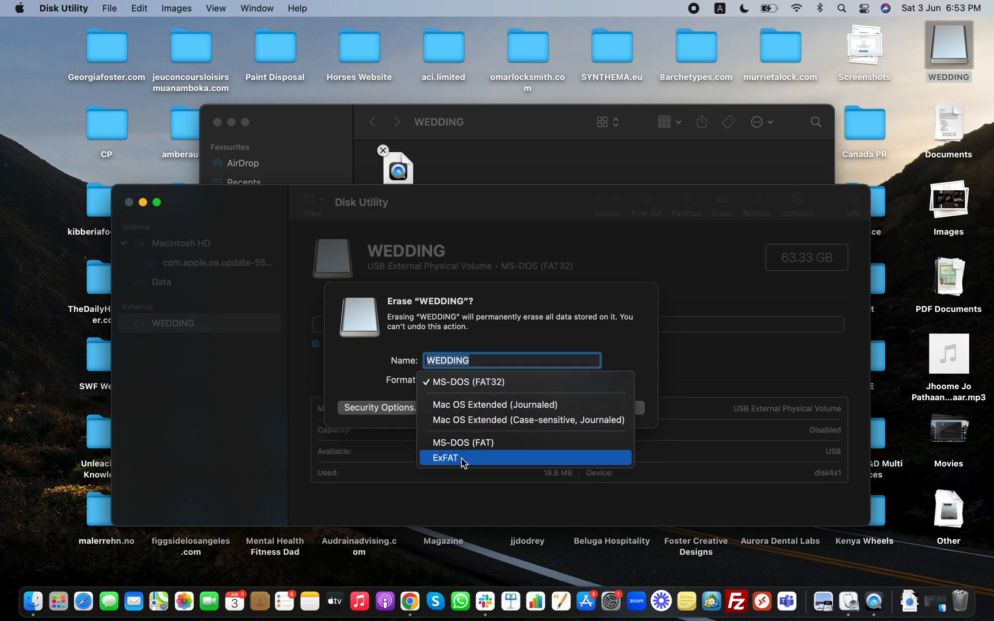
{"action": "left_click", "coordinate": [446, 458]}
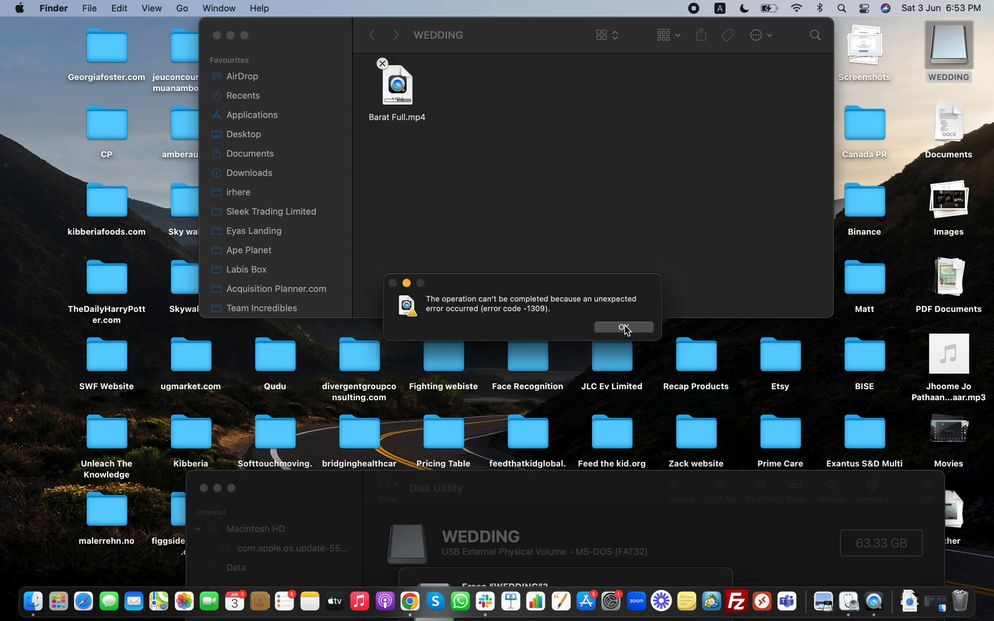
{"action": "left_click", "coordinate": [622, 327]}
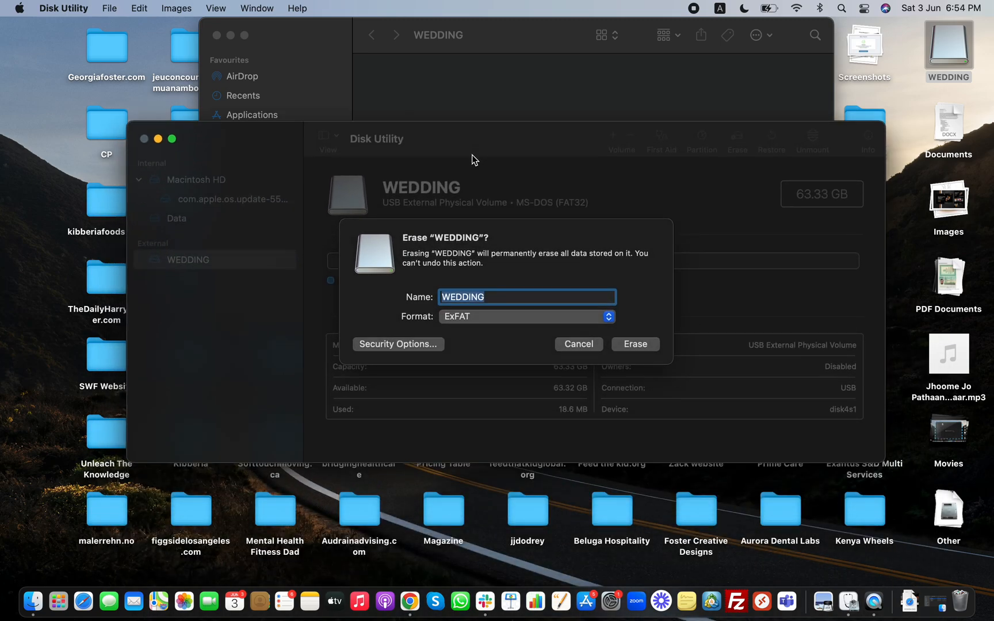
Erase WEDDING as ExFAT, finish, and check its 63.33 GB ExFAT volume details.
{"action": "left_click", "coordinate": [524, 317]}
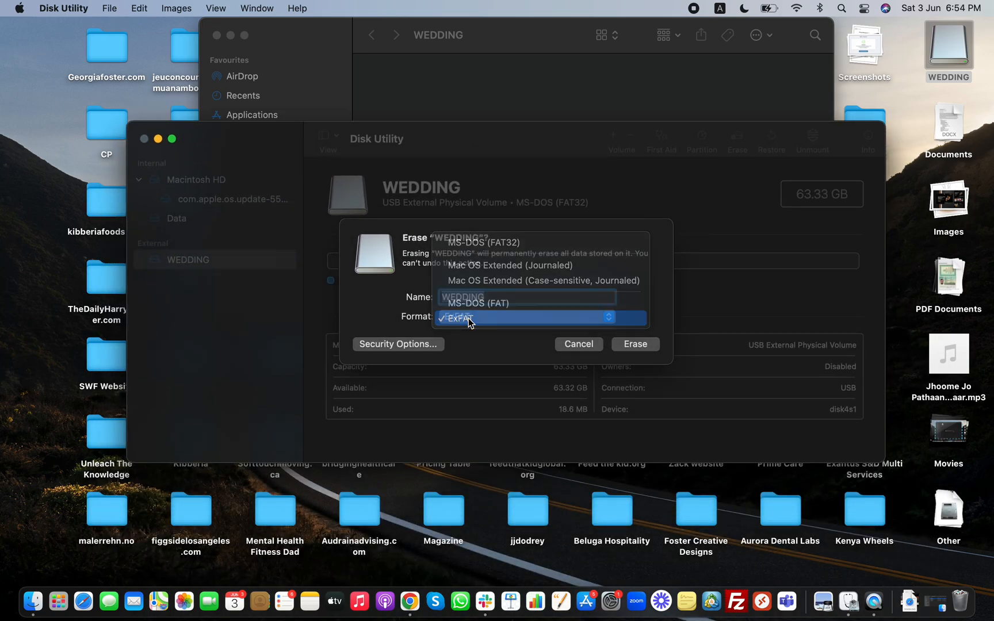
{"action": "left_click", "coordinate": [634, 343]}
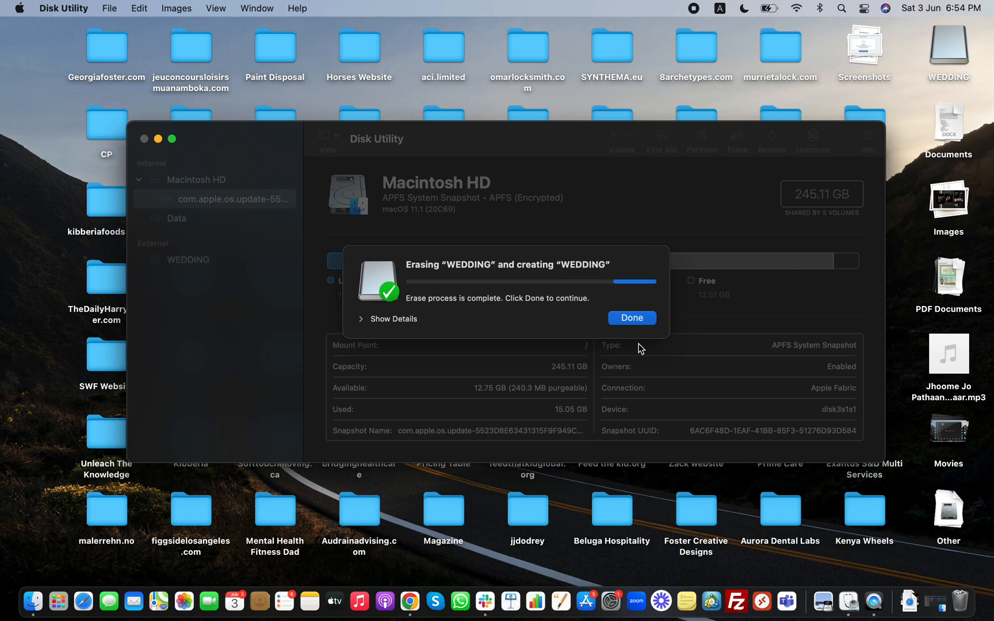
{"action": "mouse_move", "coordinate": [525, 311]}
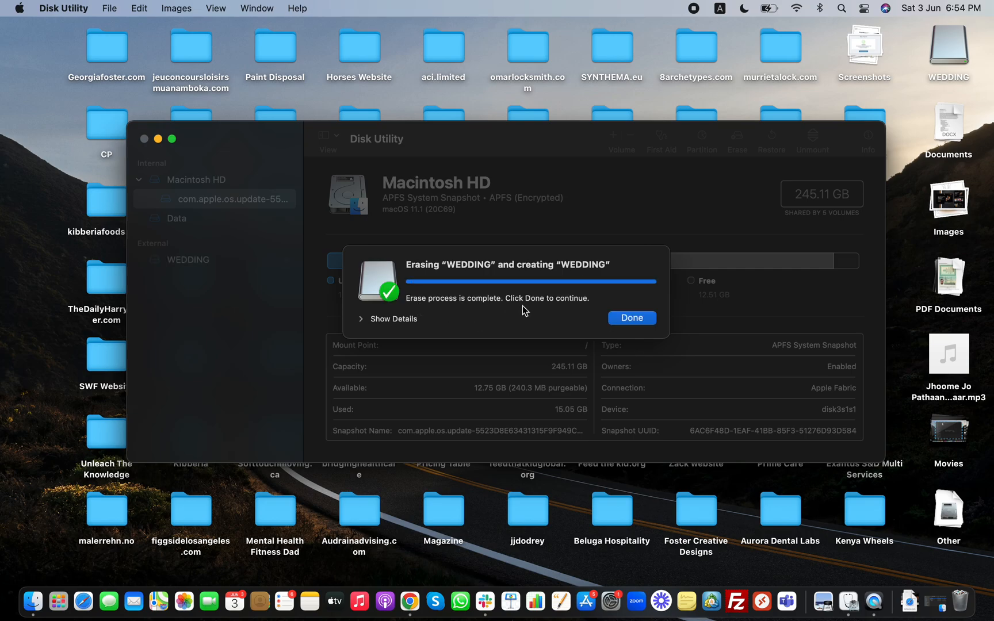
{"action": "left_click", "coordinate": [631, 317]}
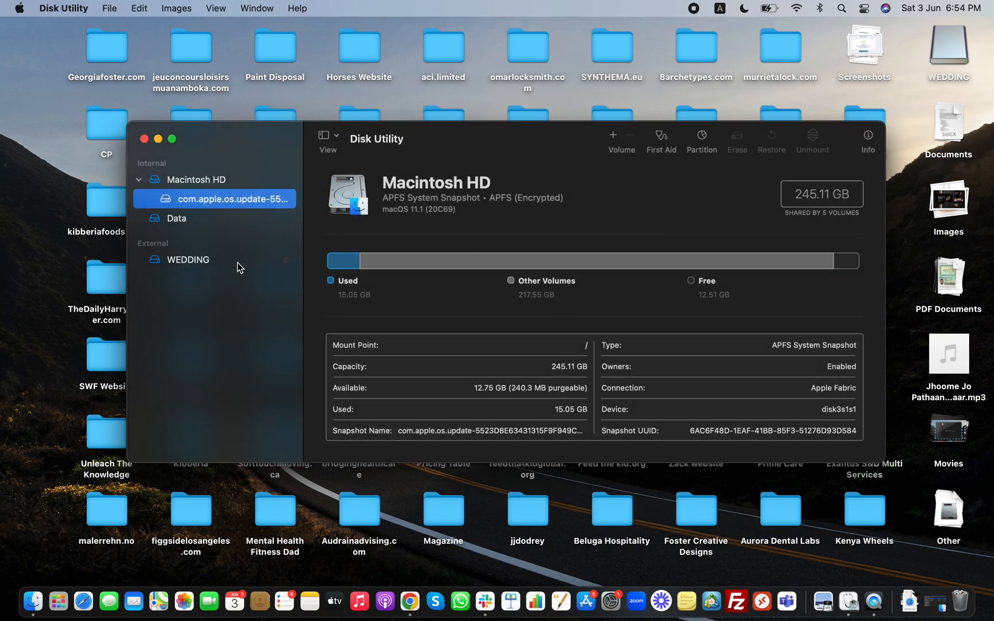
{"action": "left_click", "coordinate": [188, 260]}
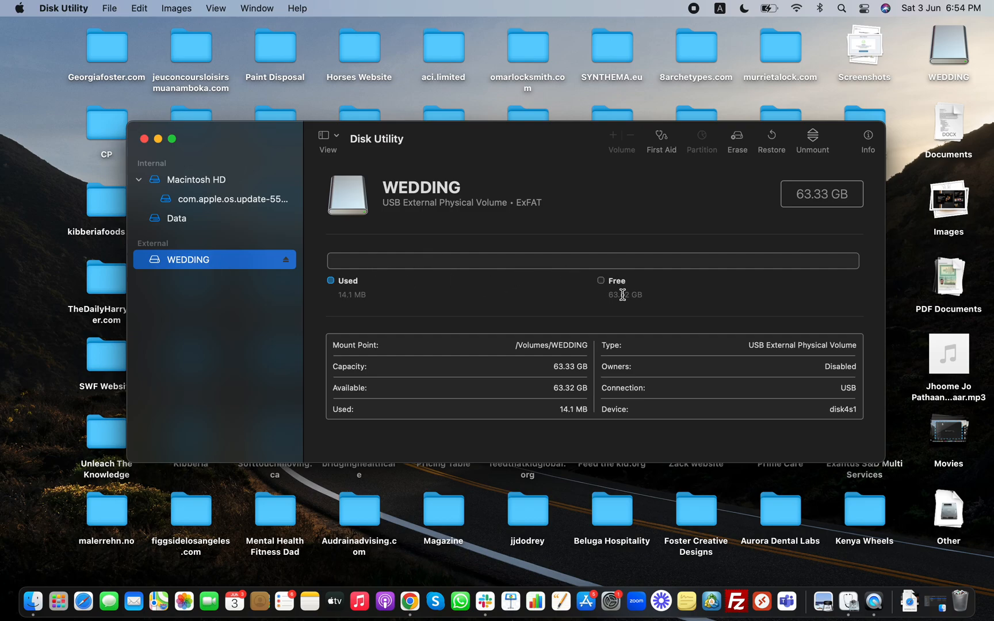
{"action": "left_click", "coordinate": [948, 45]}
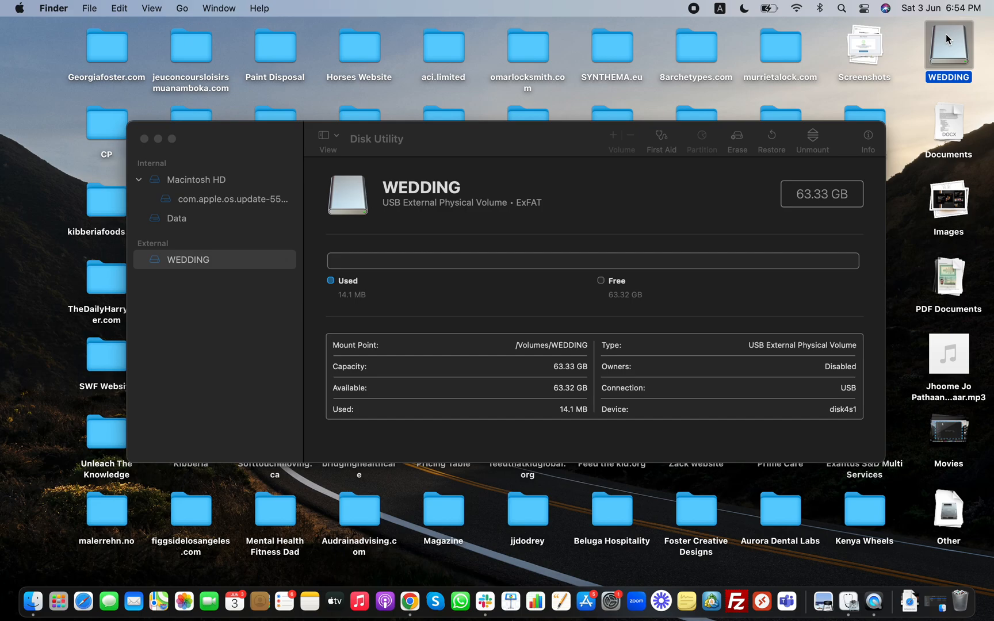
Open Get Info on the WEDDING desktop icon to confirm ExFAT, 63.33 GB capacity.
{"action": "right_click", "coordinate": [949, 48]}
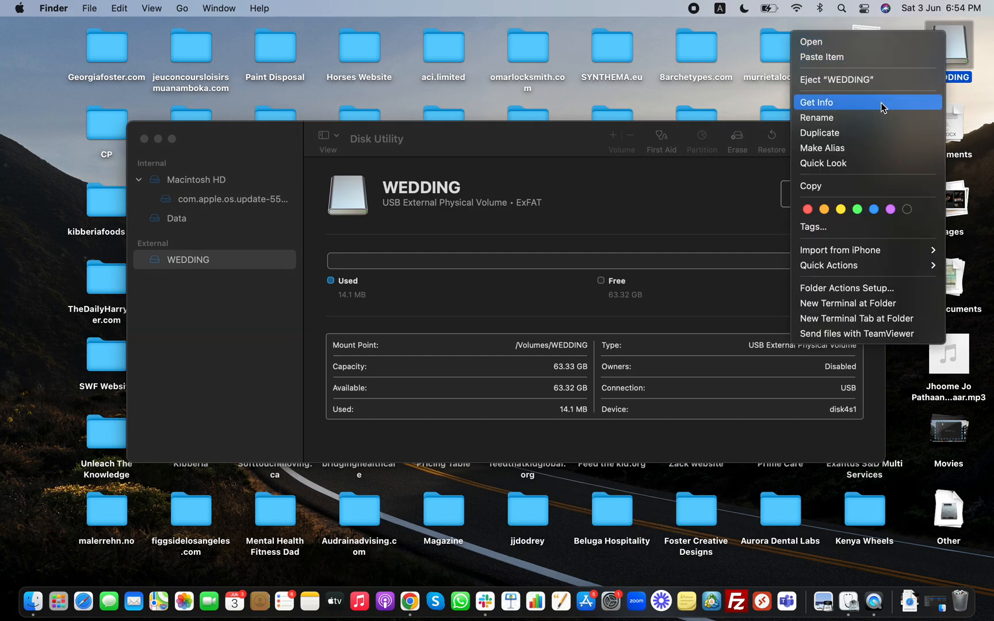
{"action": "left_click", "coordinate": [817, 102]}
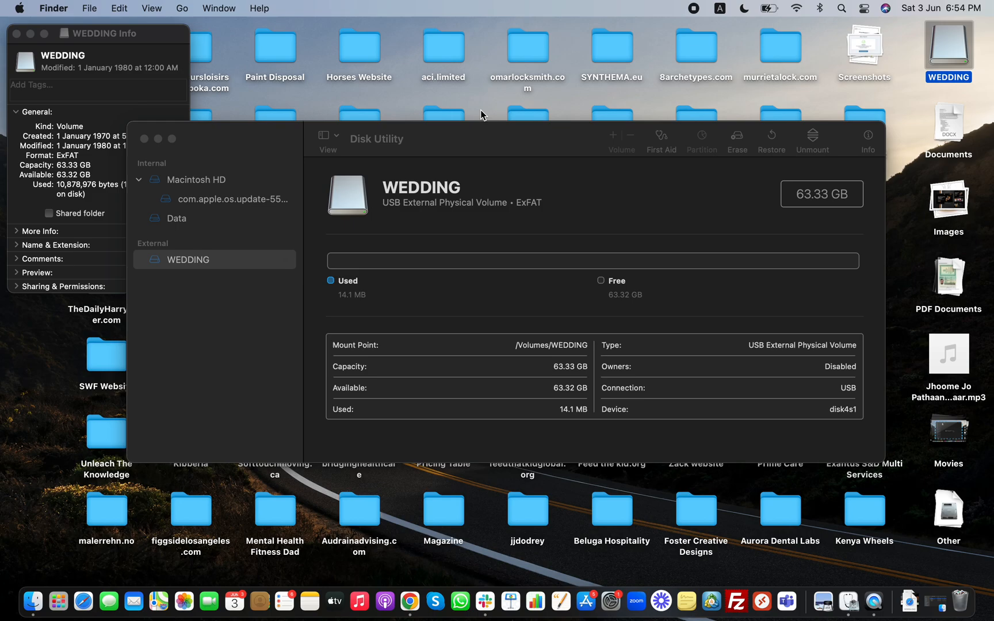
{"action": "left_click", "coordinate": [143, 139]}
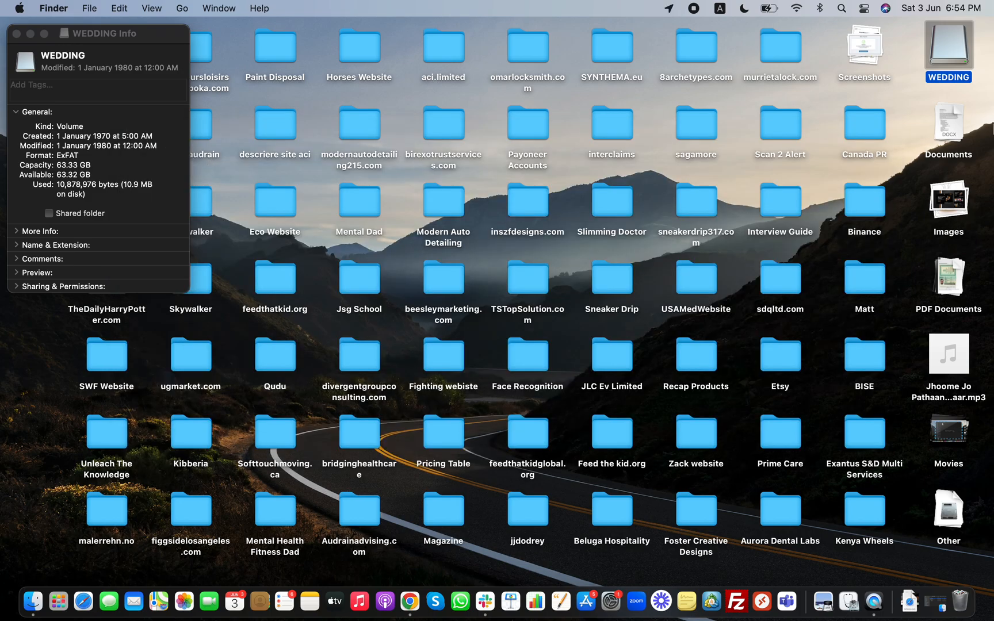
{"action": "mouse_move", "coordinate": [881, 95]}
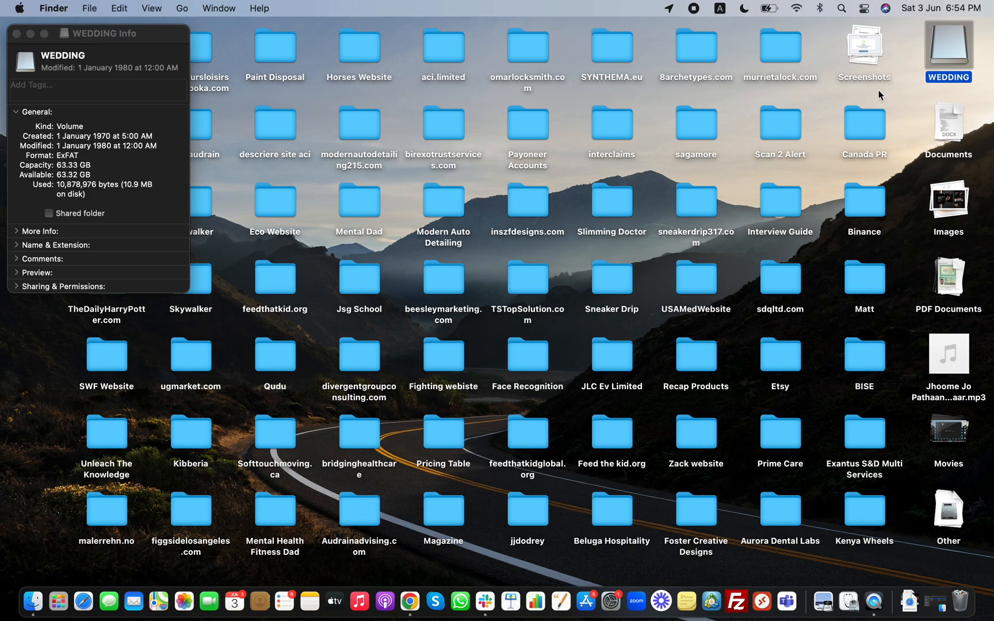
{"action": "mouse_move", "coordinate": [876, 100]}
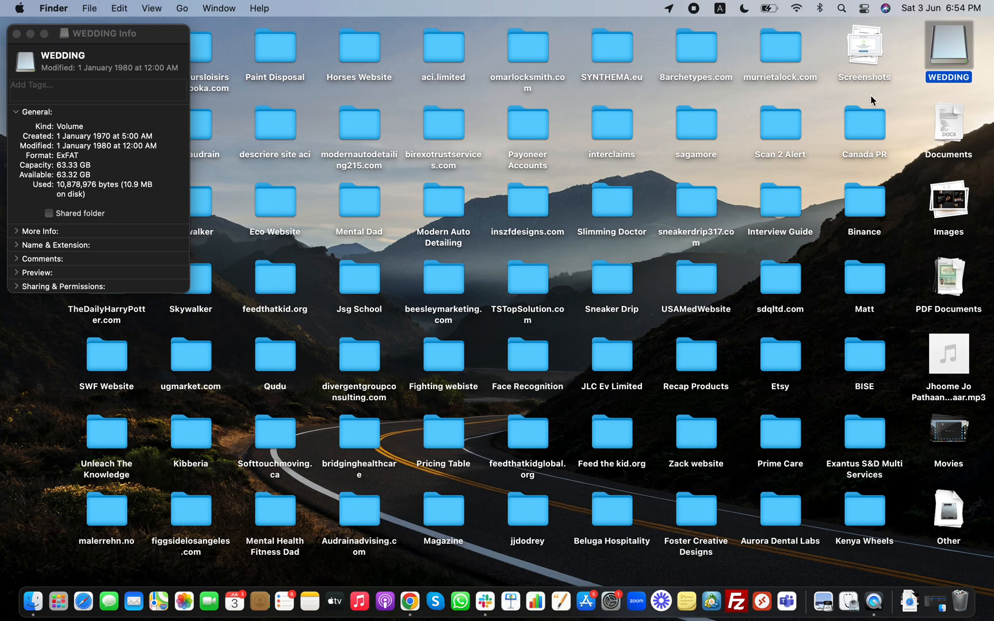